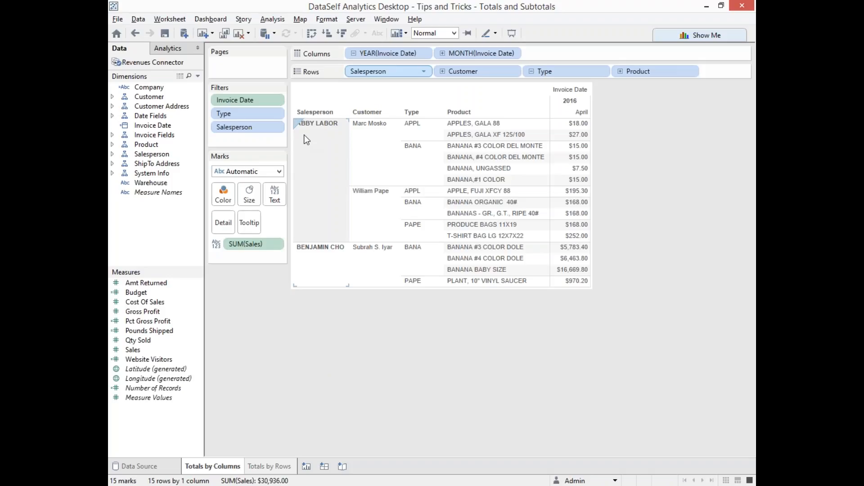
pyautogui.moveTo(369, 144)
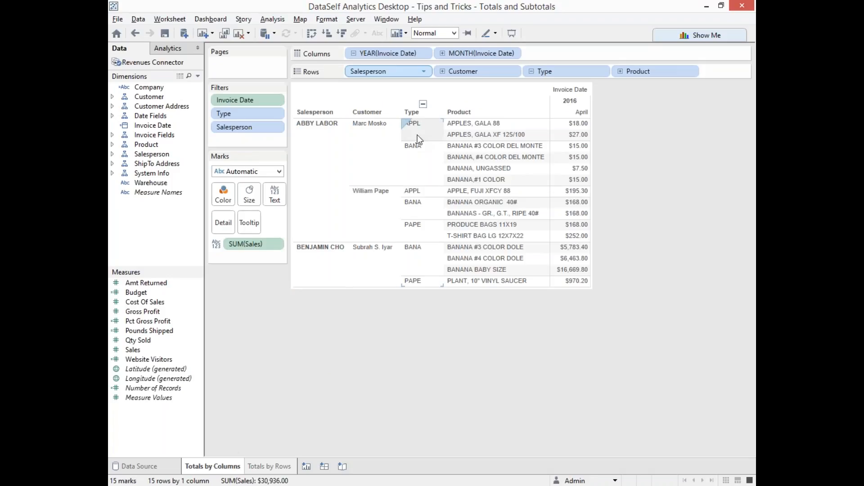
pyautogui.moveTo(570, 269)
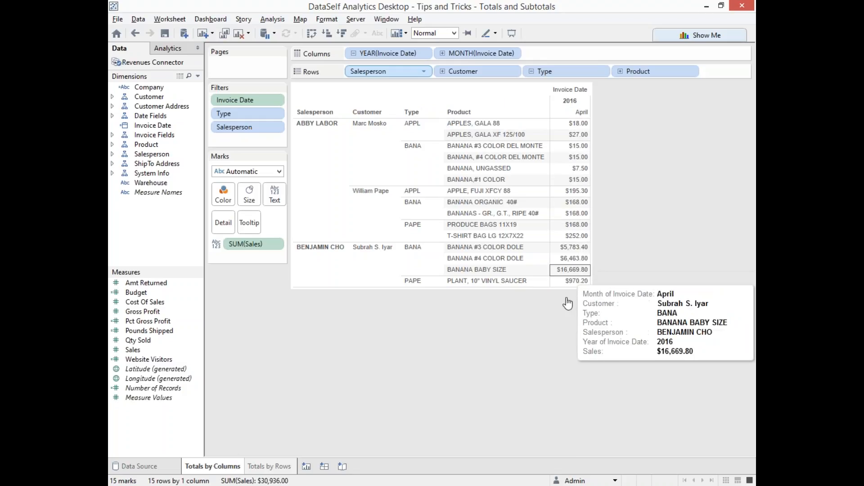
pyautogui.moveTo(566, 325)
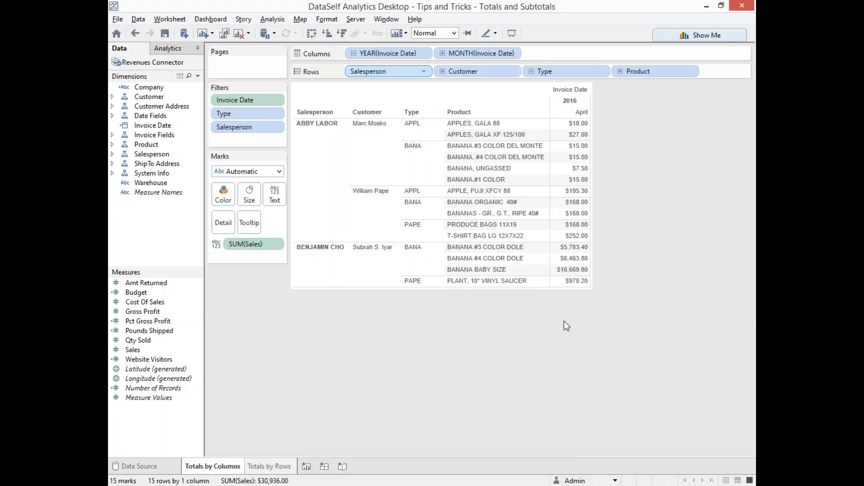
pyautogui.moveTo(583, 301)
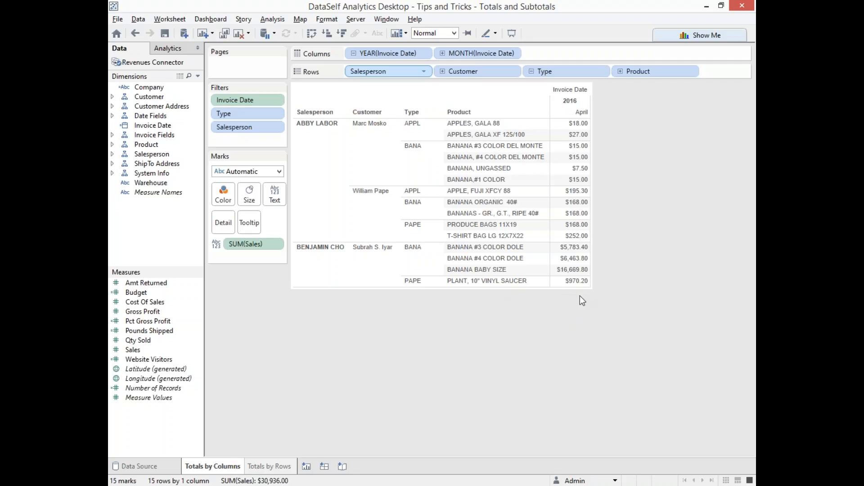
pyautogui.moveTo(443, 342)
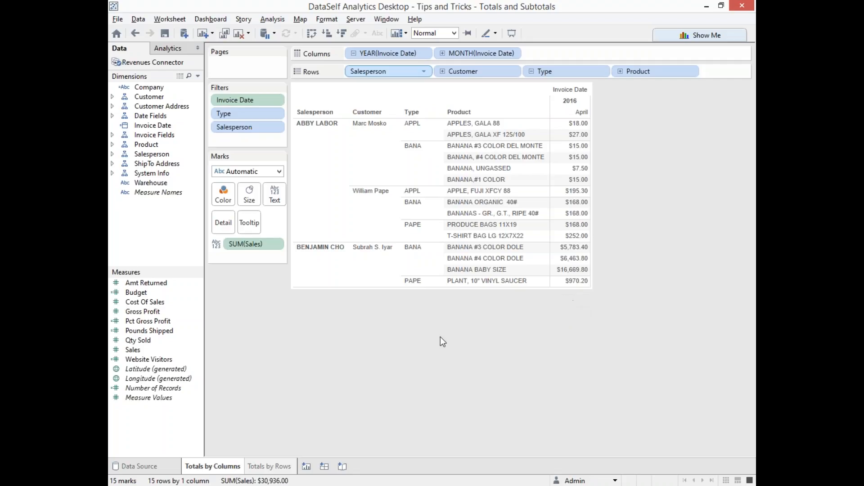
pyautogui.moveTo(272, 19)
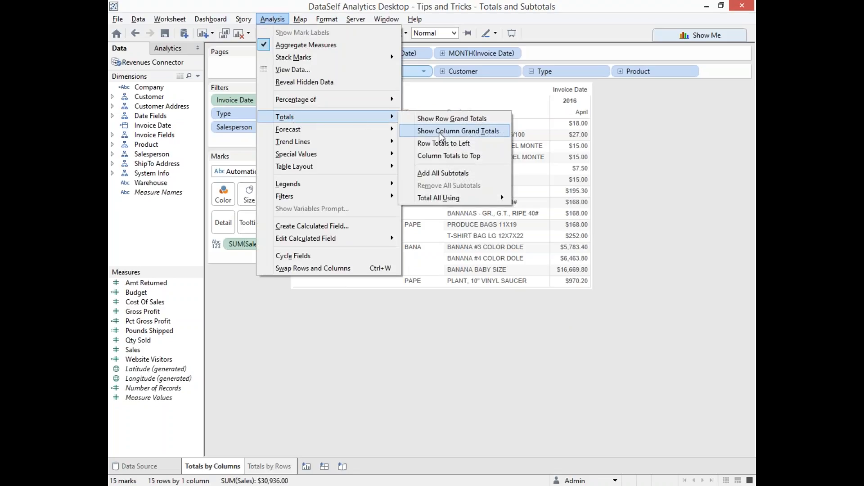
# - Show column grand totals, adding a $30,936.00 Grand Total row beneath the April 2016 sales
pyautogui.click(458, 130)
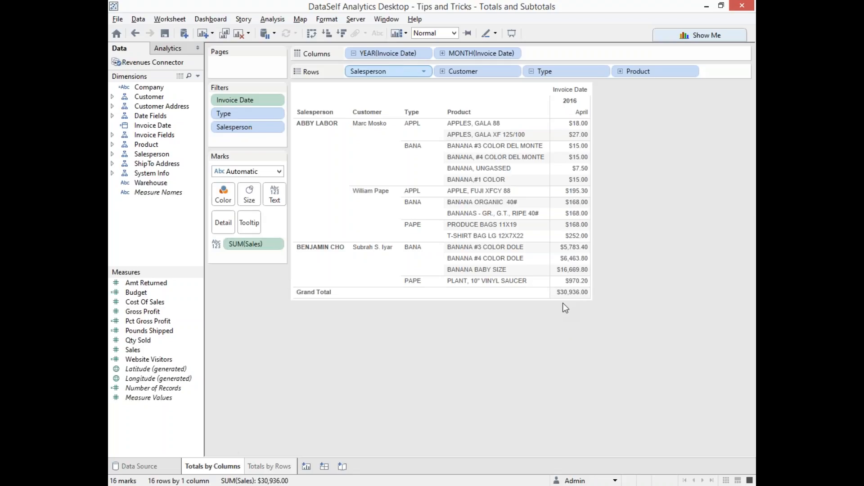
pyautogui.moveTo(606, 136)
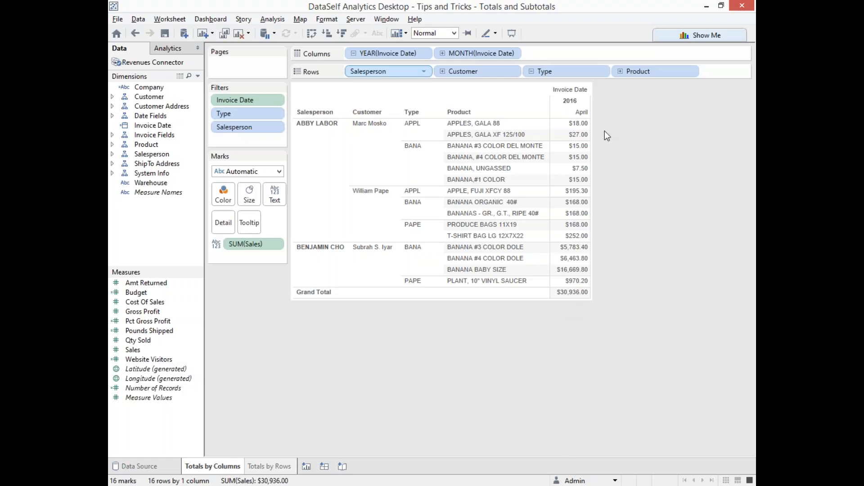
pyautogui.moveTo(613, 210)
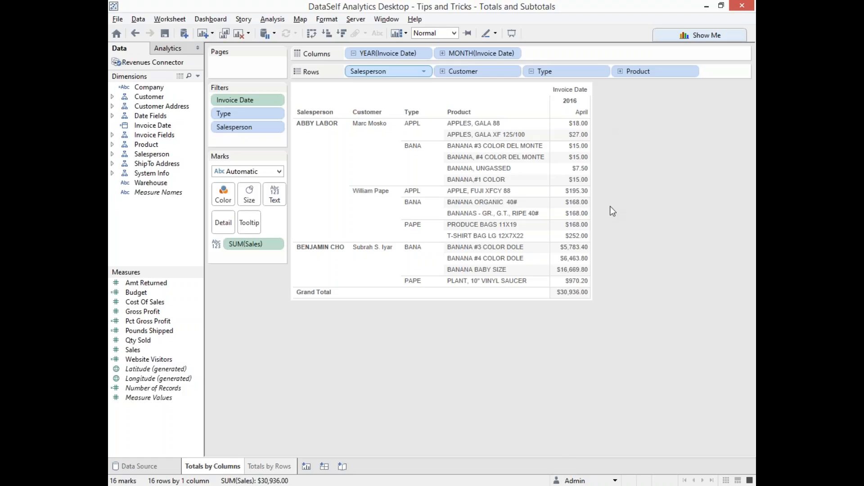
pyautogui.click(272, 19)
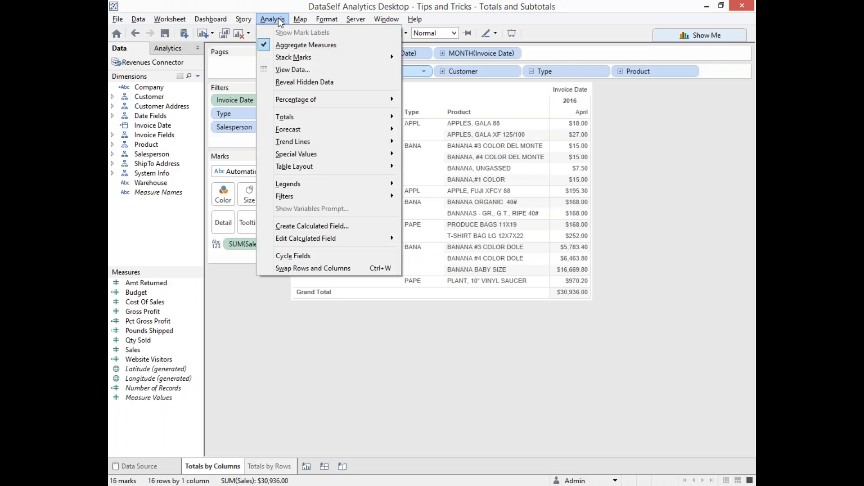
pyautogui.click(285, 116)
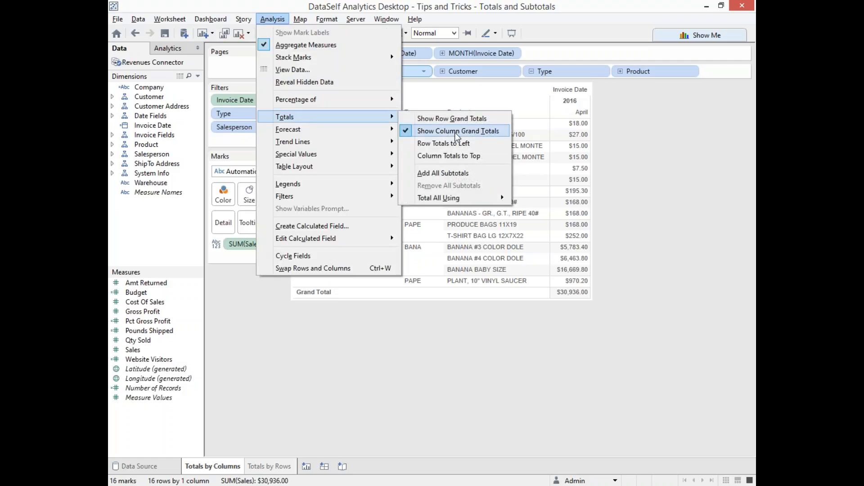
pyautogui.click(458, 131)
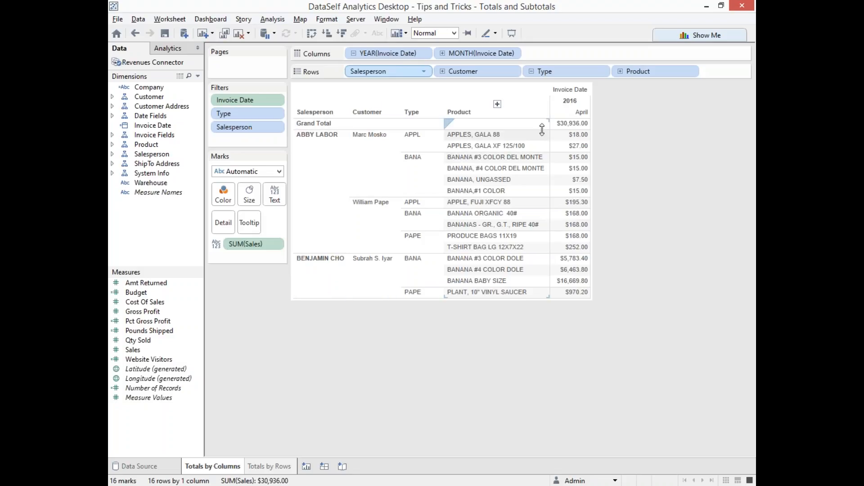
pyautogui.moveTo(570, 123)
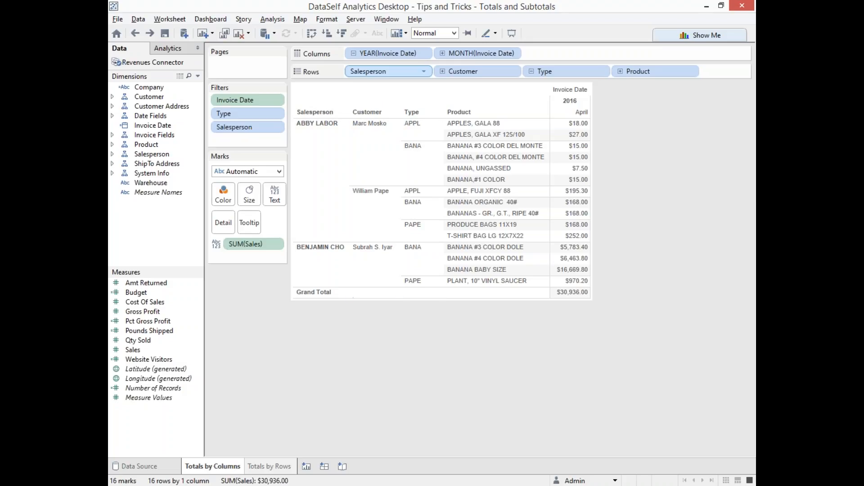
# - Add all subtotals via Analysis > Totals, giving type, customer and salesperson rows plus a Total column
pyautogui.click(272, 19)
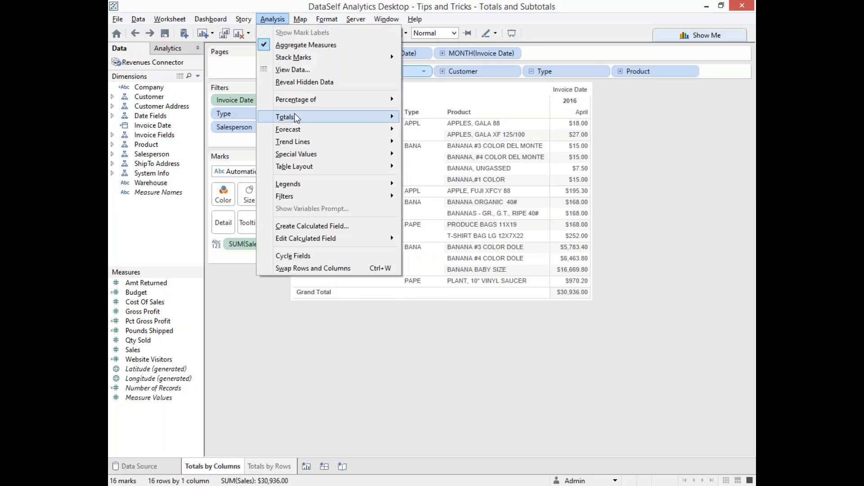
pyautogui.click(285, 117)
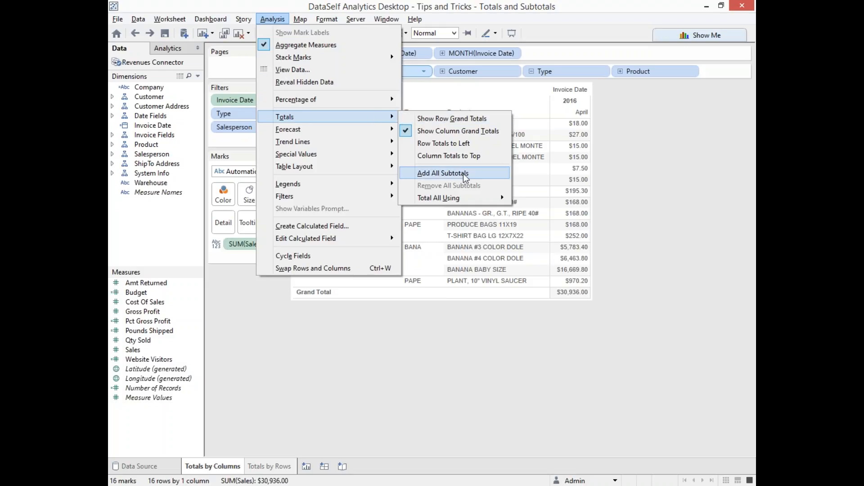
pyautogui.click(443, 173)
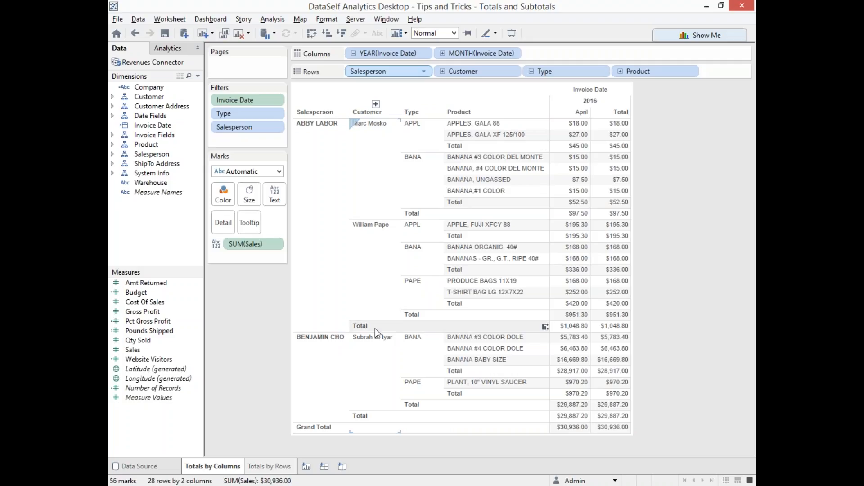
pyautogui.moveTo(672, 236)
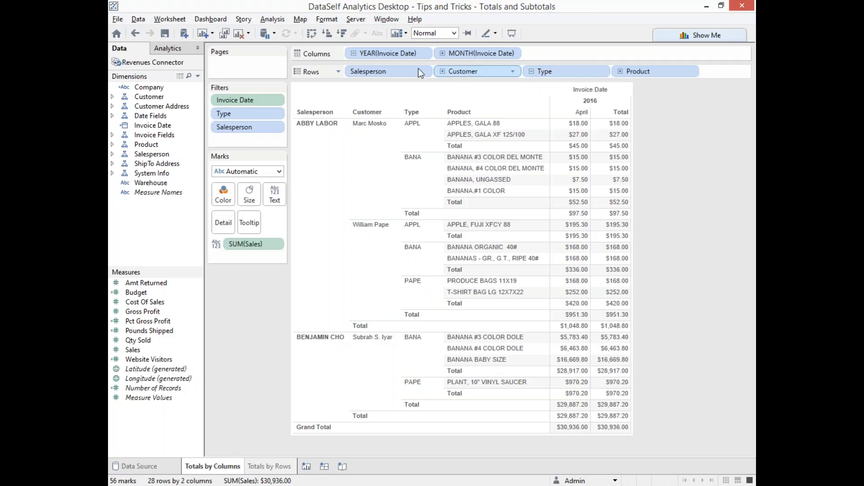
pyautogui.moveTo(452, 78)
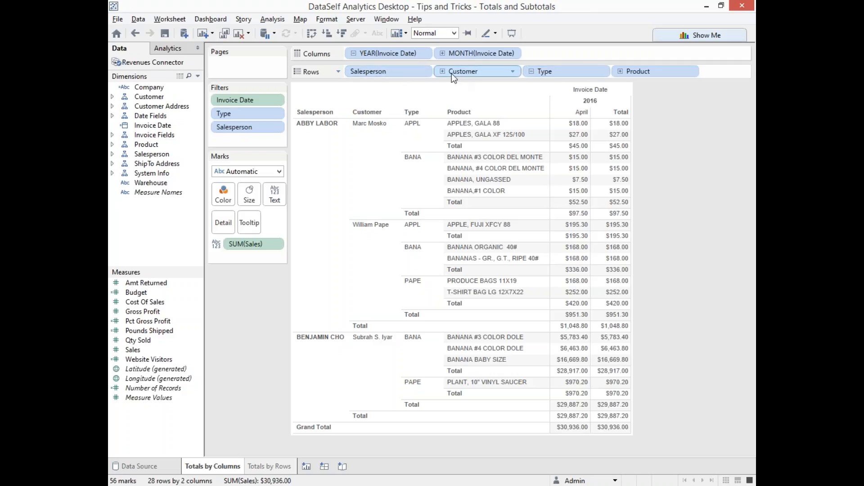
pyautogui.moveTo(511, 75)
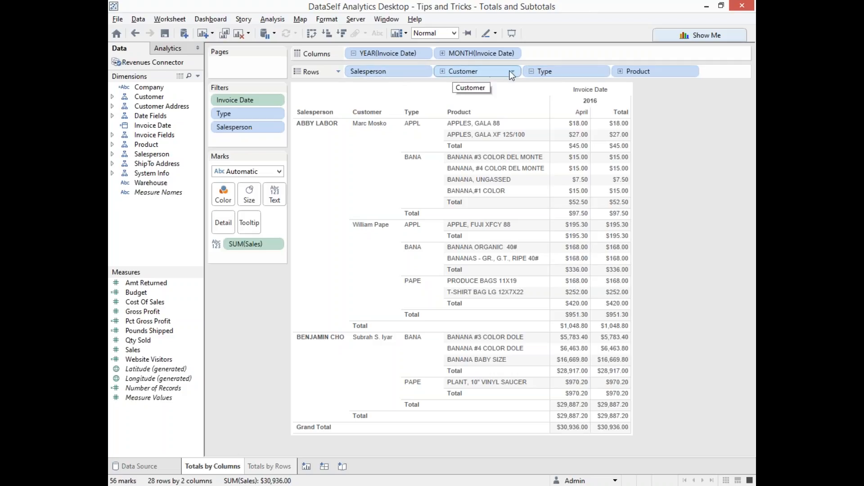
# - Turn off Subtotals on the Customer pill, removing per-customer subtotal rows
pyautogui.click(510, 71)
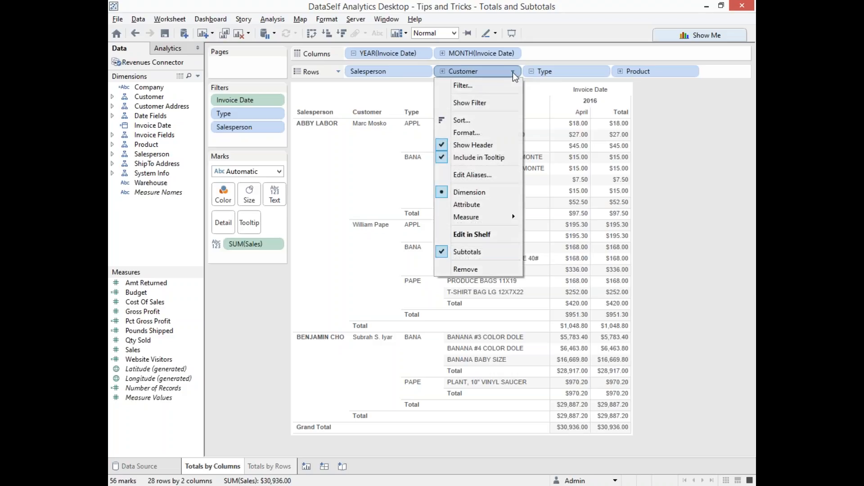
pyautogui.moveTo(477, 252)
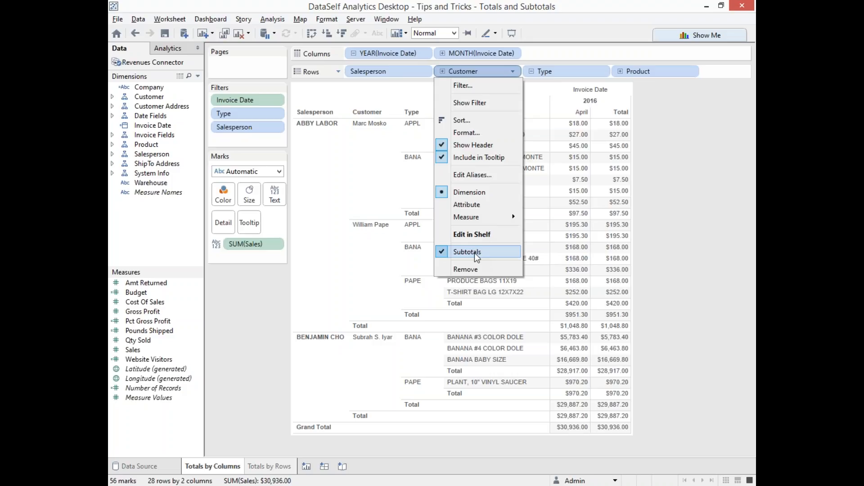
pyautogui.click(467, 252)
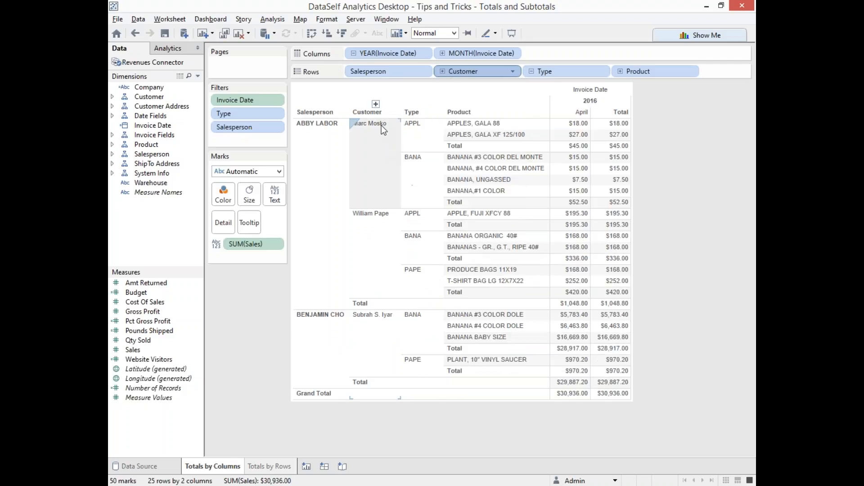
pyautogui.moveTo(384, 159)
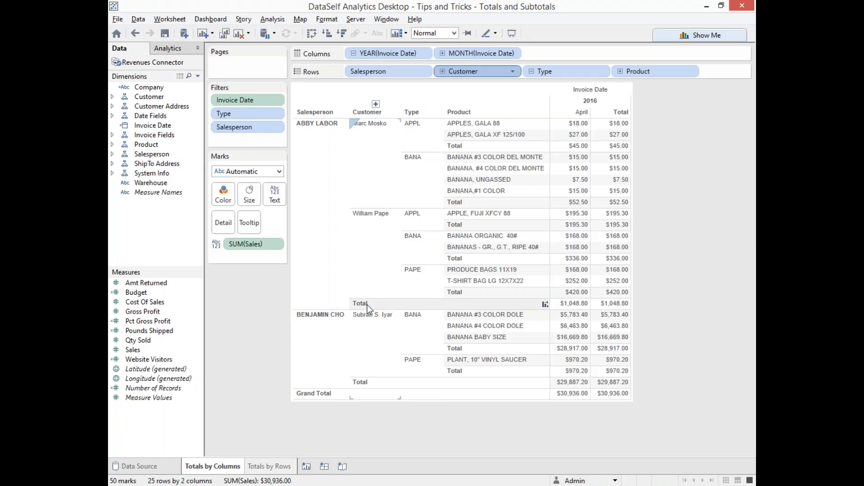
pyautogui.moveTo(399, 438)
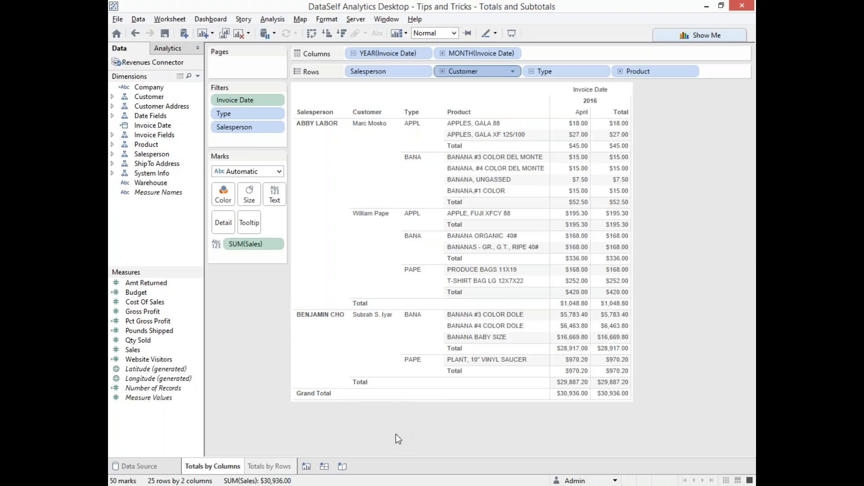
pyautogui.moveTo(269, 470)
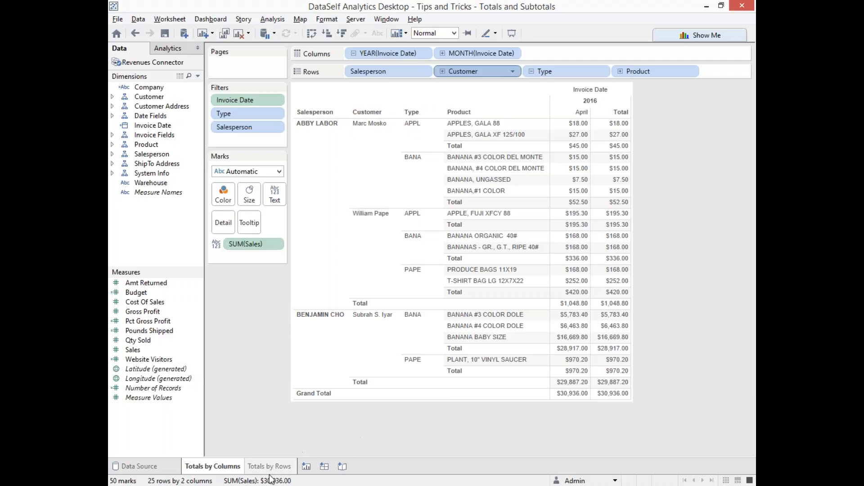
pyautogui.click(269, 466)
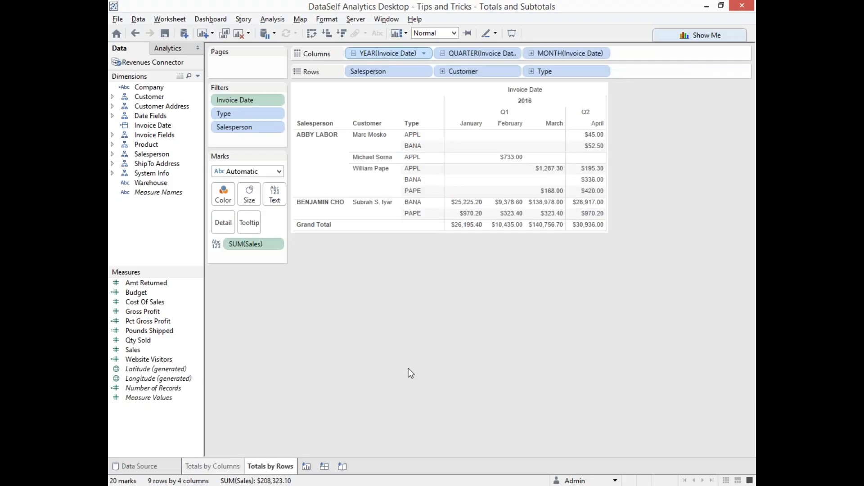
pyautogui.moveTo(414, 354)
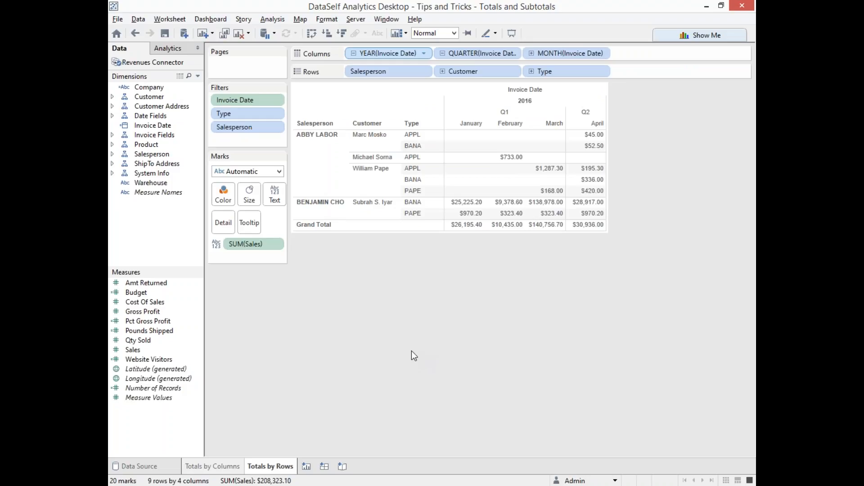
pyautogui.moveTo(329, 239)
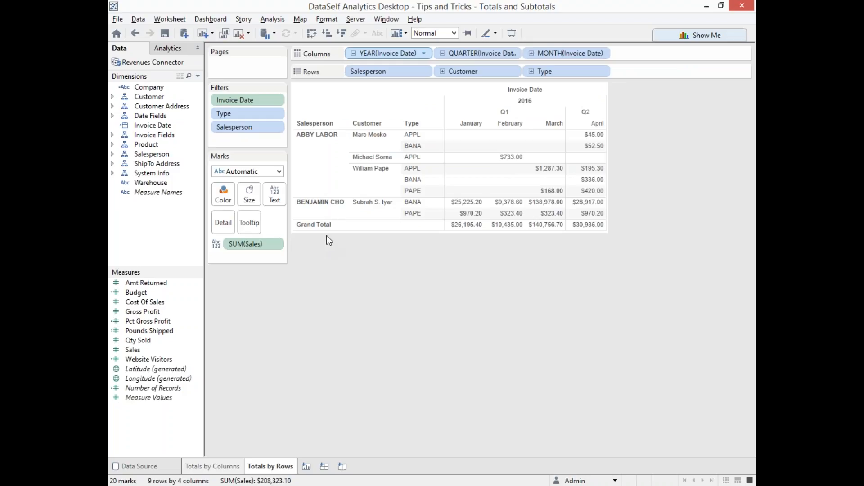
pyautogui.moveTo(576, 268)
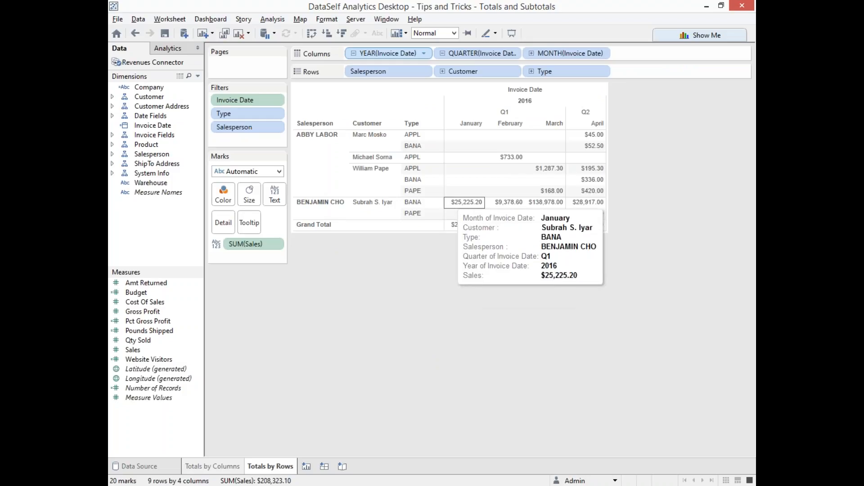
pyautogui.moveTo(272, 19)
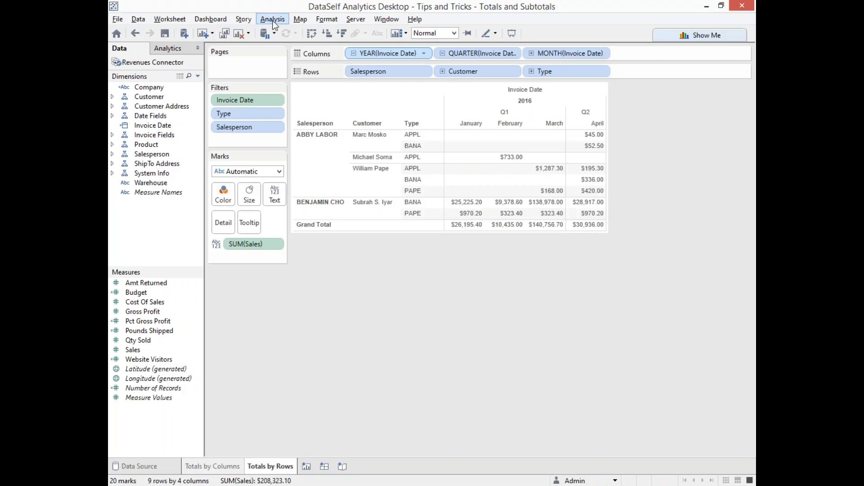
# - Show row grand totals, adding a Grand Total column reaching $208,323.10 overall
pyautogui.click(272, 19)
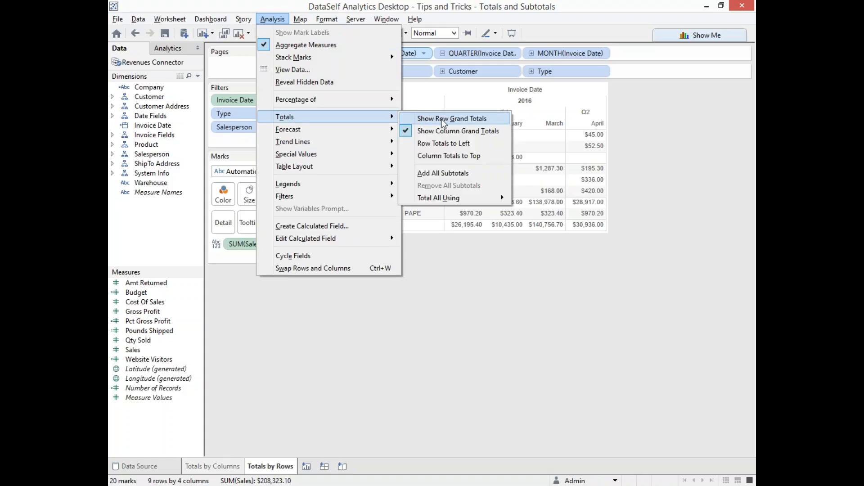
pyautogui.moveTo(465, 122)
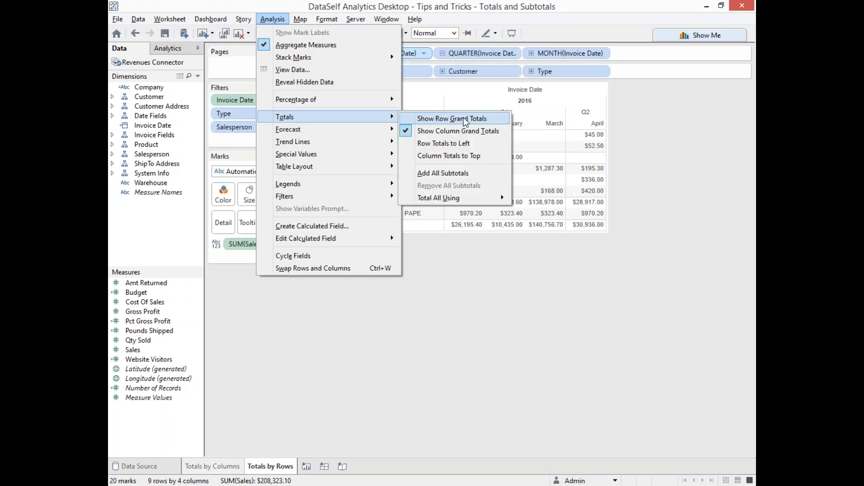
pyautogui.moveTo(443, 143)
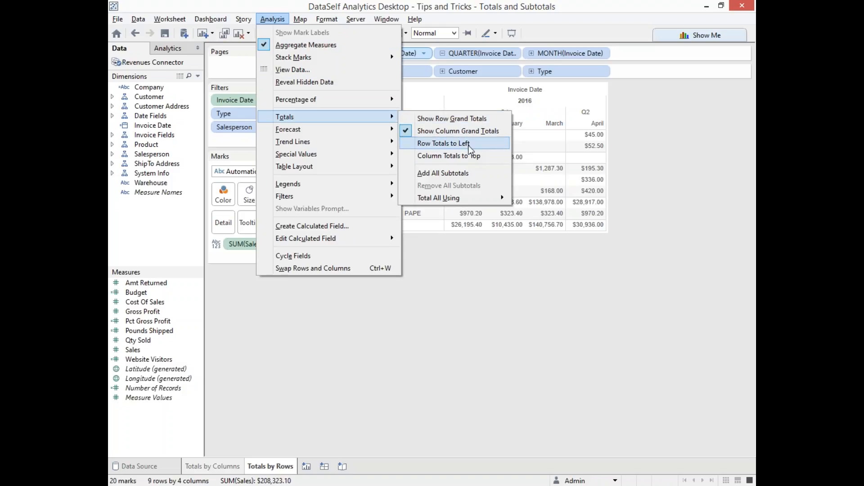
pyautogui.moveTo(452, 119)
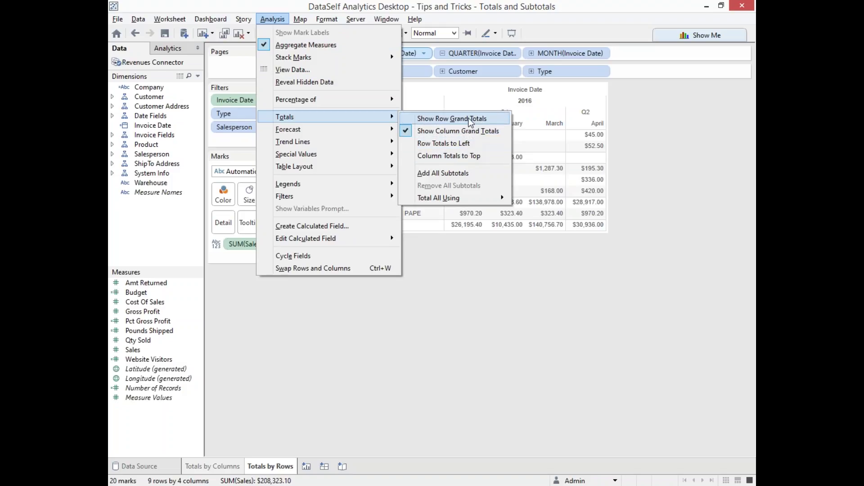
pyautogui.click(452, 119)
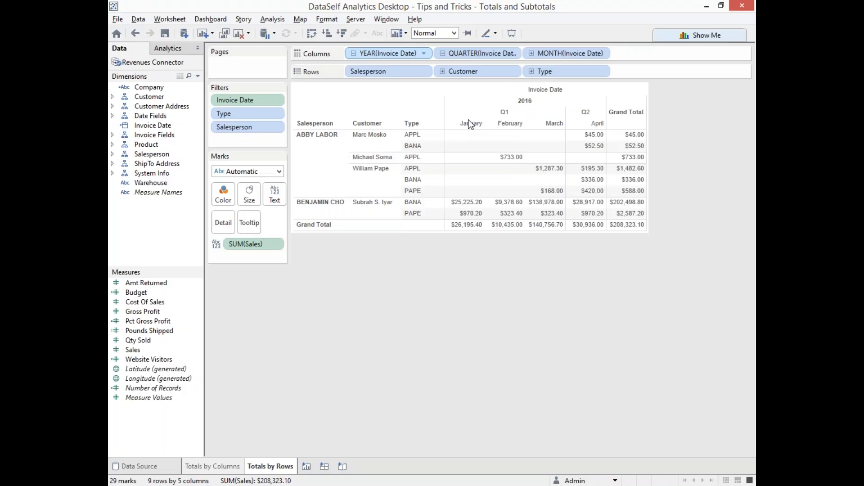
pyautogui.moveTo(626, 134)
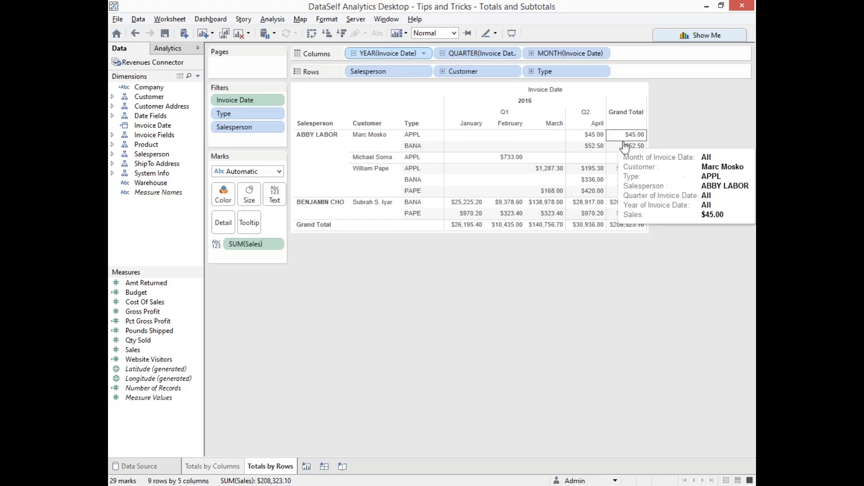
pyautogui.moveTo(633, 146)
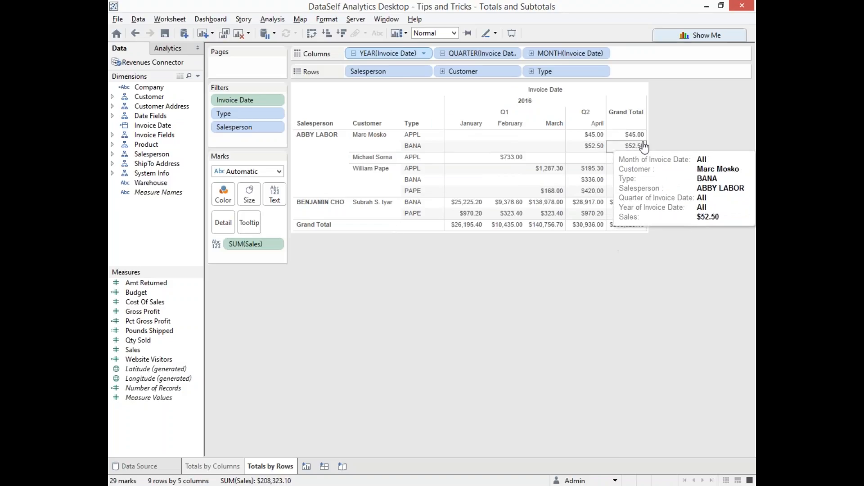
pyautogui.moveTo(337, 240)
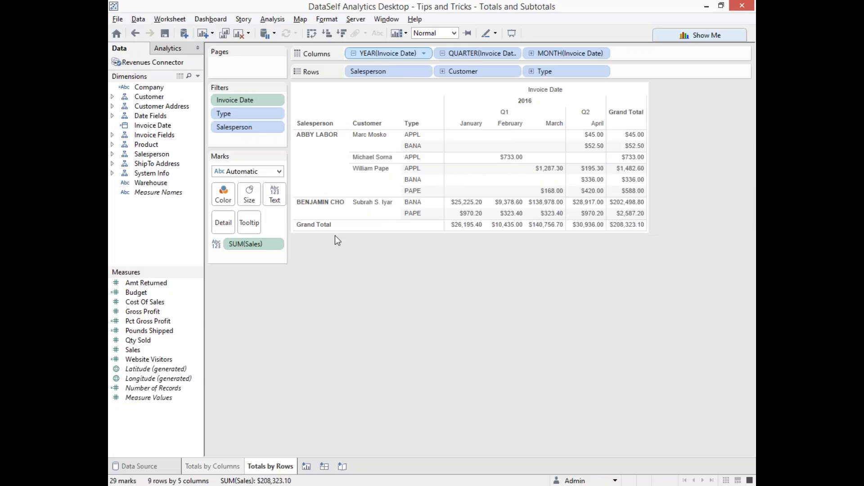
pyautogui.moveTo(546, 224)
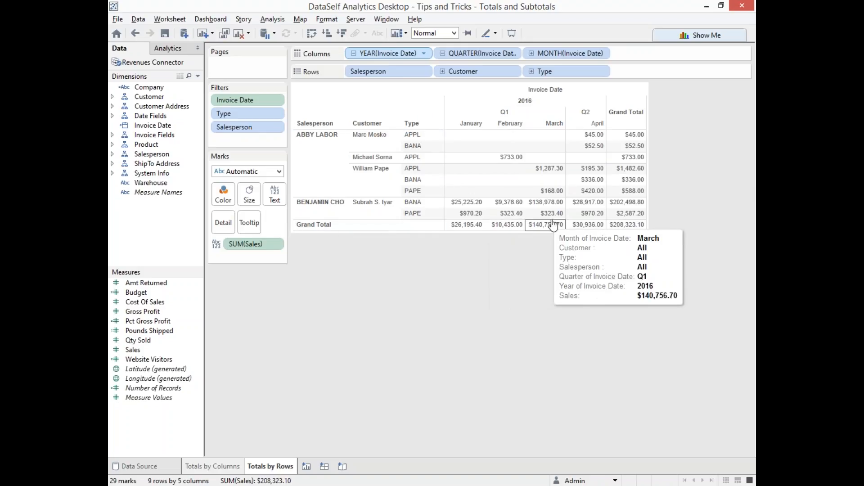
pyautogui.moveTo(505, 201)
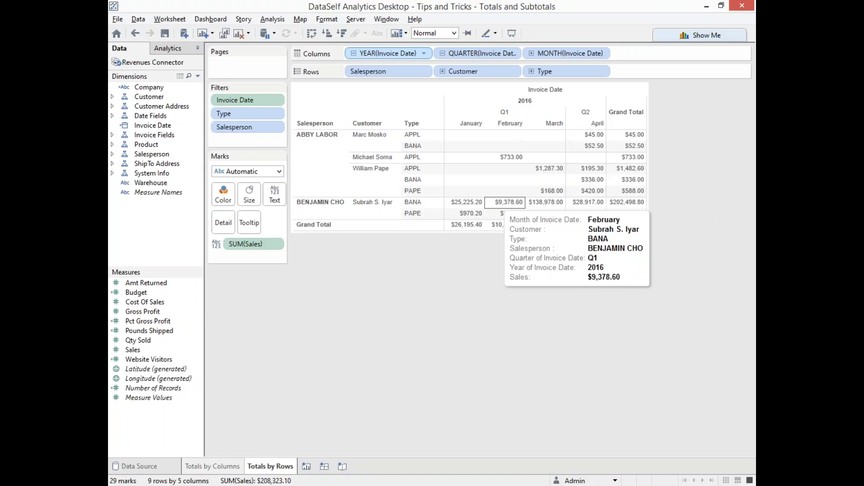
pyautogui.moveTo(597, 286)
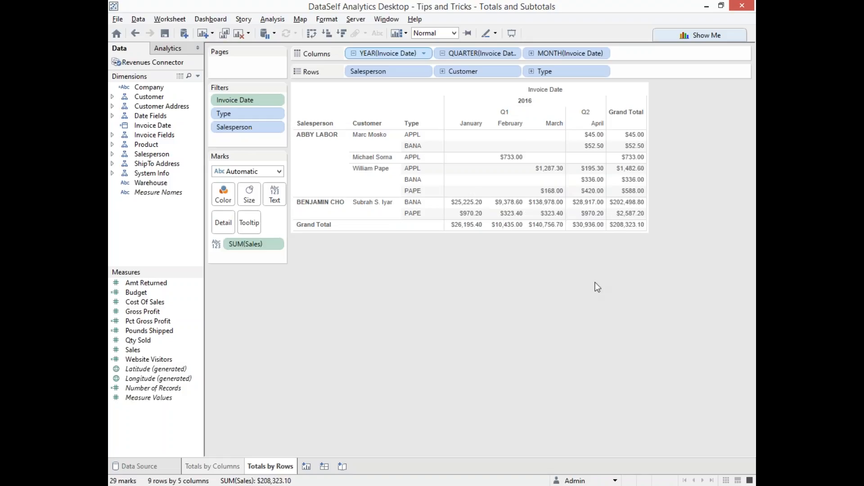
pyautogui.moveTo(271, 19)
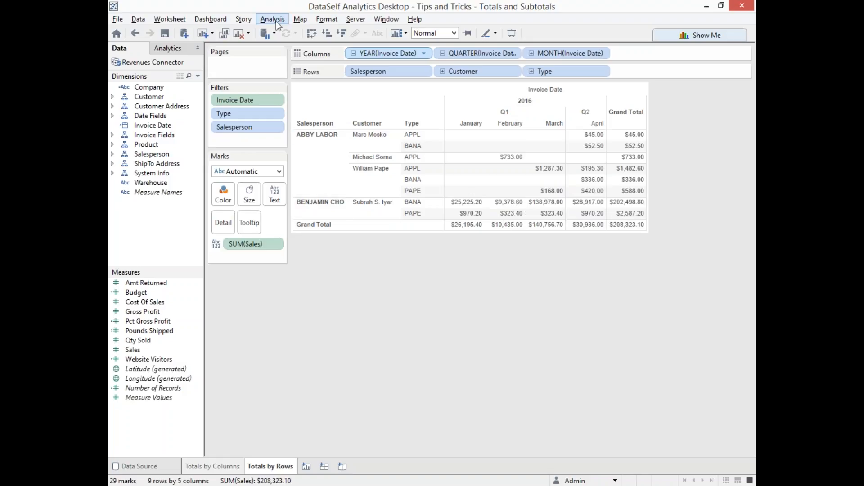
# - Add all subtotals, giving quarter Total columns and customer and salesperson Total rows
pyautogui.click(272, 19)
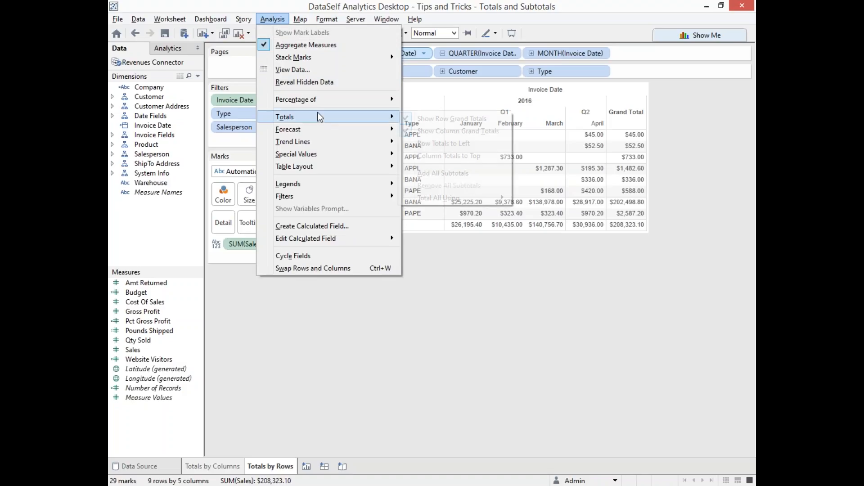
pyautogui.click(443, 173)
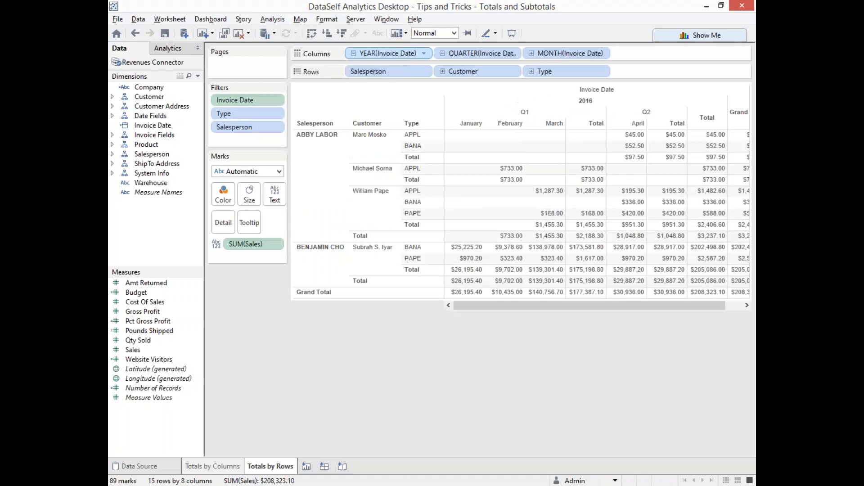
pyautogui.moveTo(524, 111)
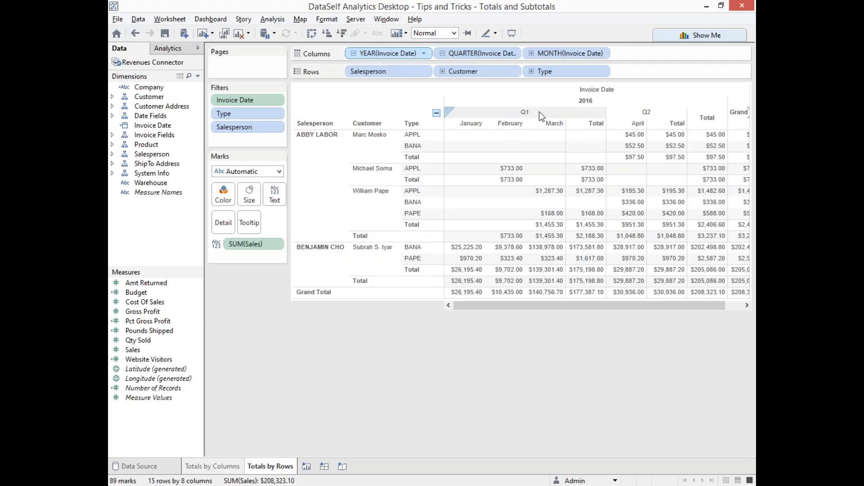
pyautogui.moveTo(634, 121)
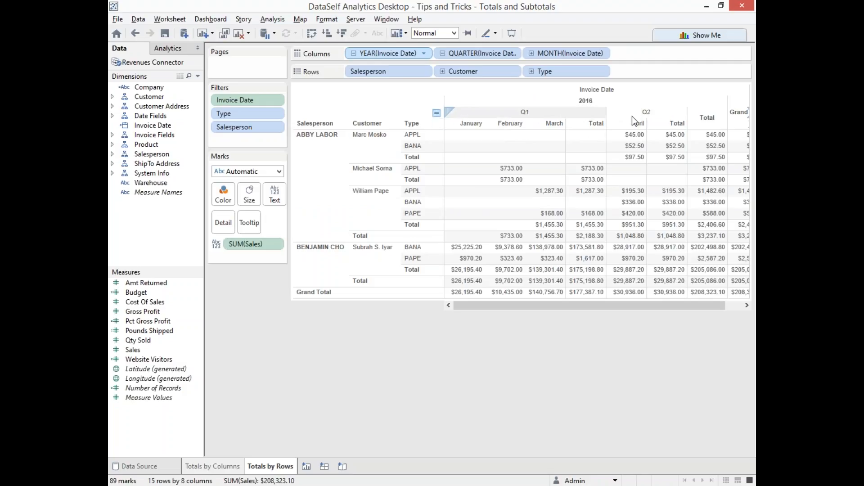
pyautogui.click(436, 114)
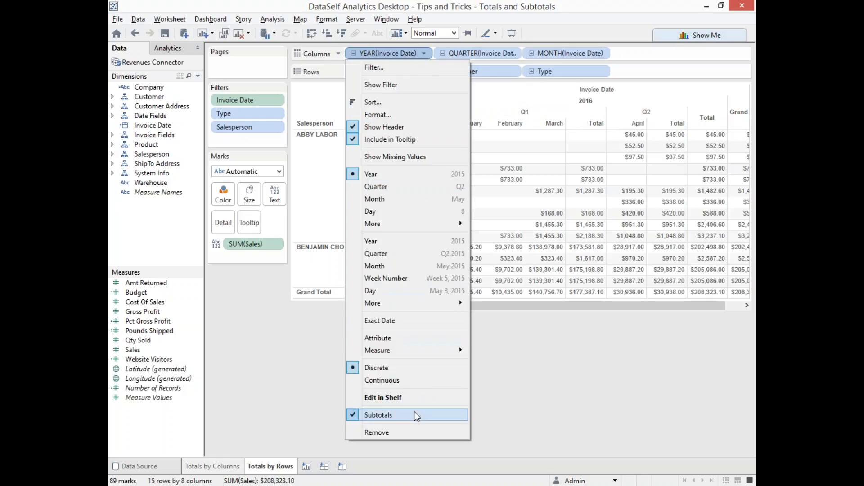
# - Turn off Subtotals on the YEAR(Invoice Date) pill, removing the year Total column
pyautogui.click(378, 414)
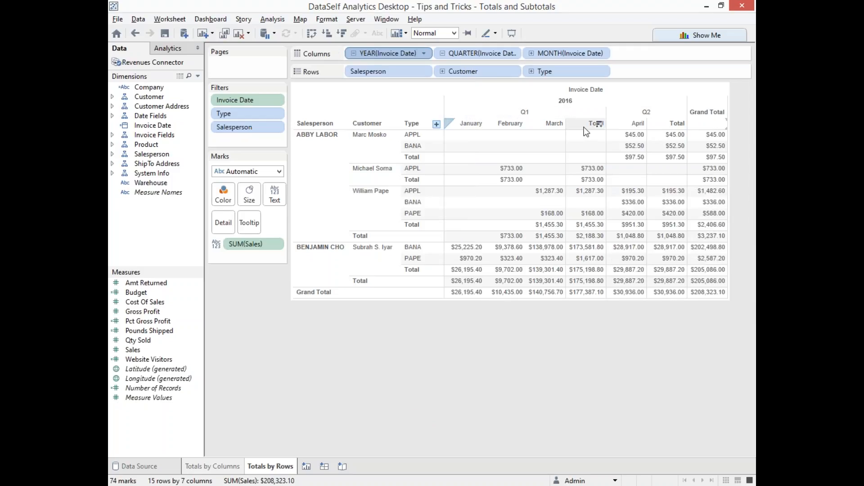
pyautogui.moveTo(692, 124)
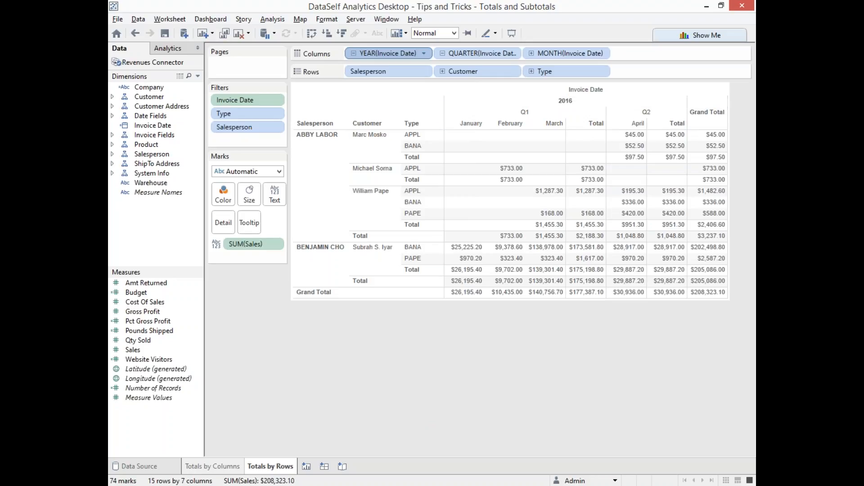
pyautogui.moveTo(654, 369)
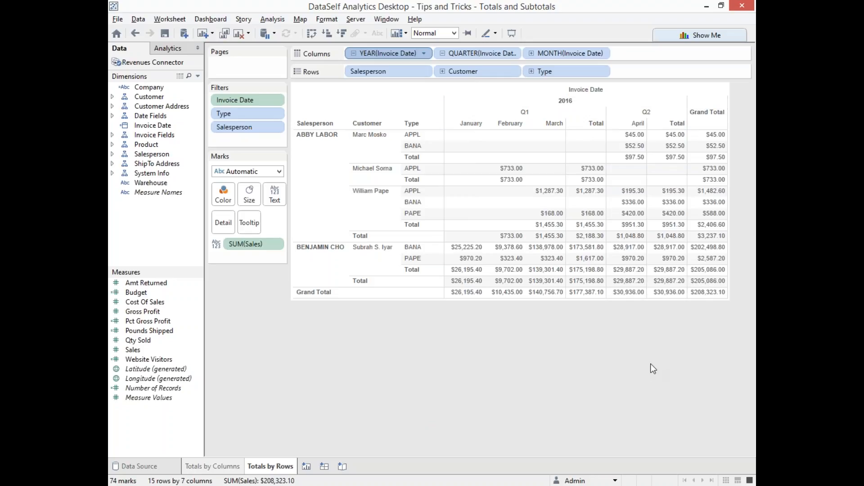